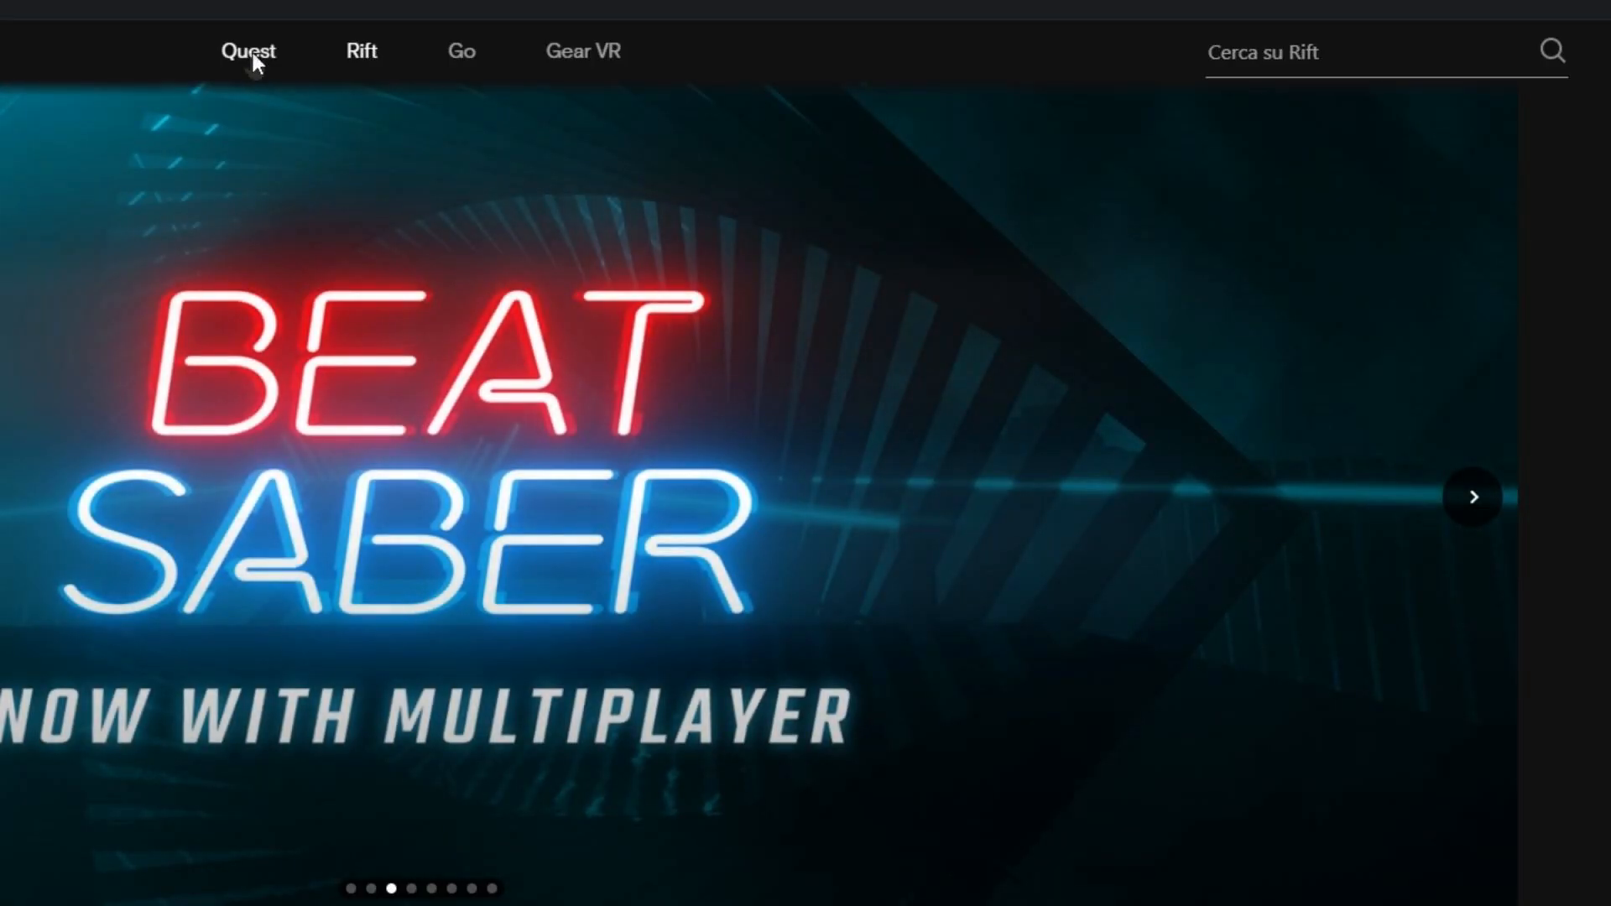
Search the Quest store for 'virtual desk' and select the Virtual Desktop result
{"action": "scroll", "scroll_direction": "down", "scroll_amount": 3}
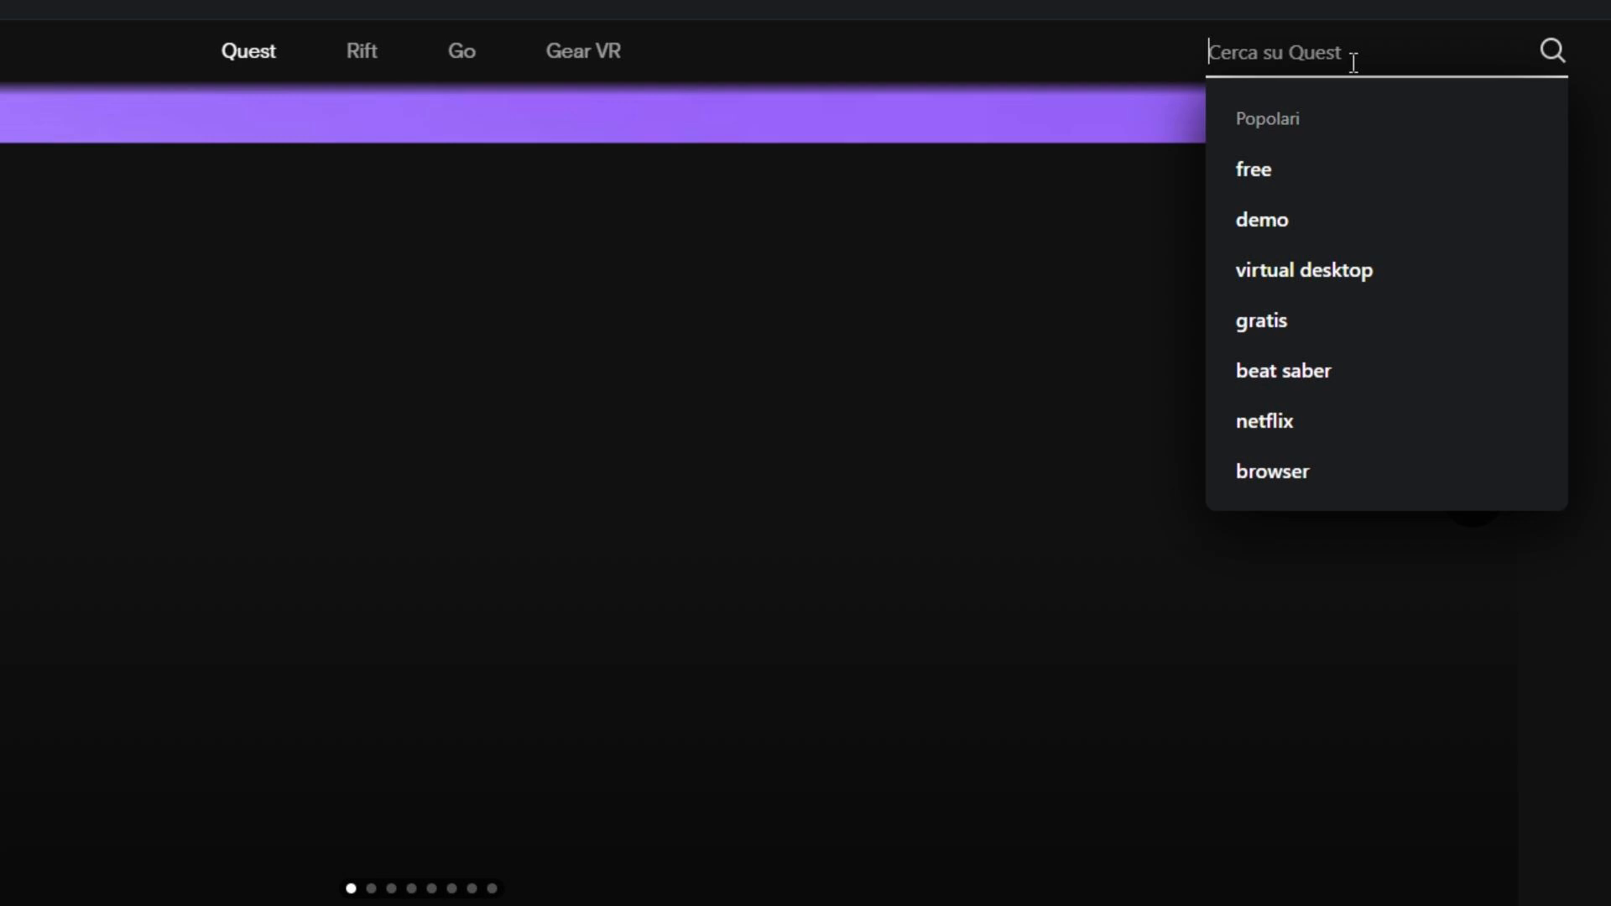
{"action": "type", "text": "virtual desk"}
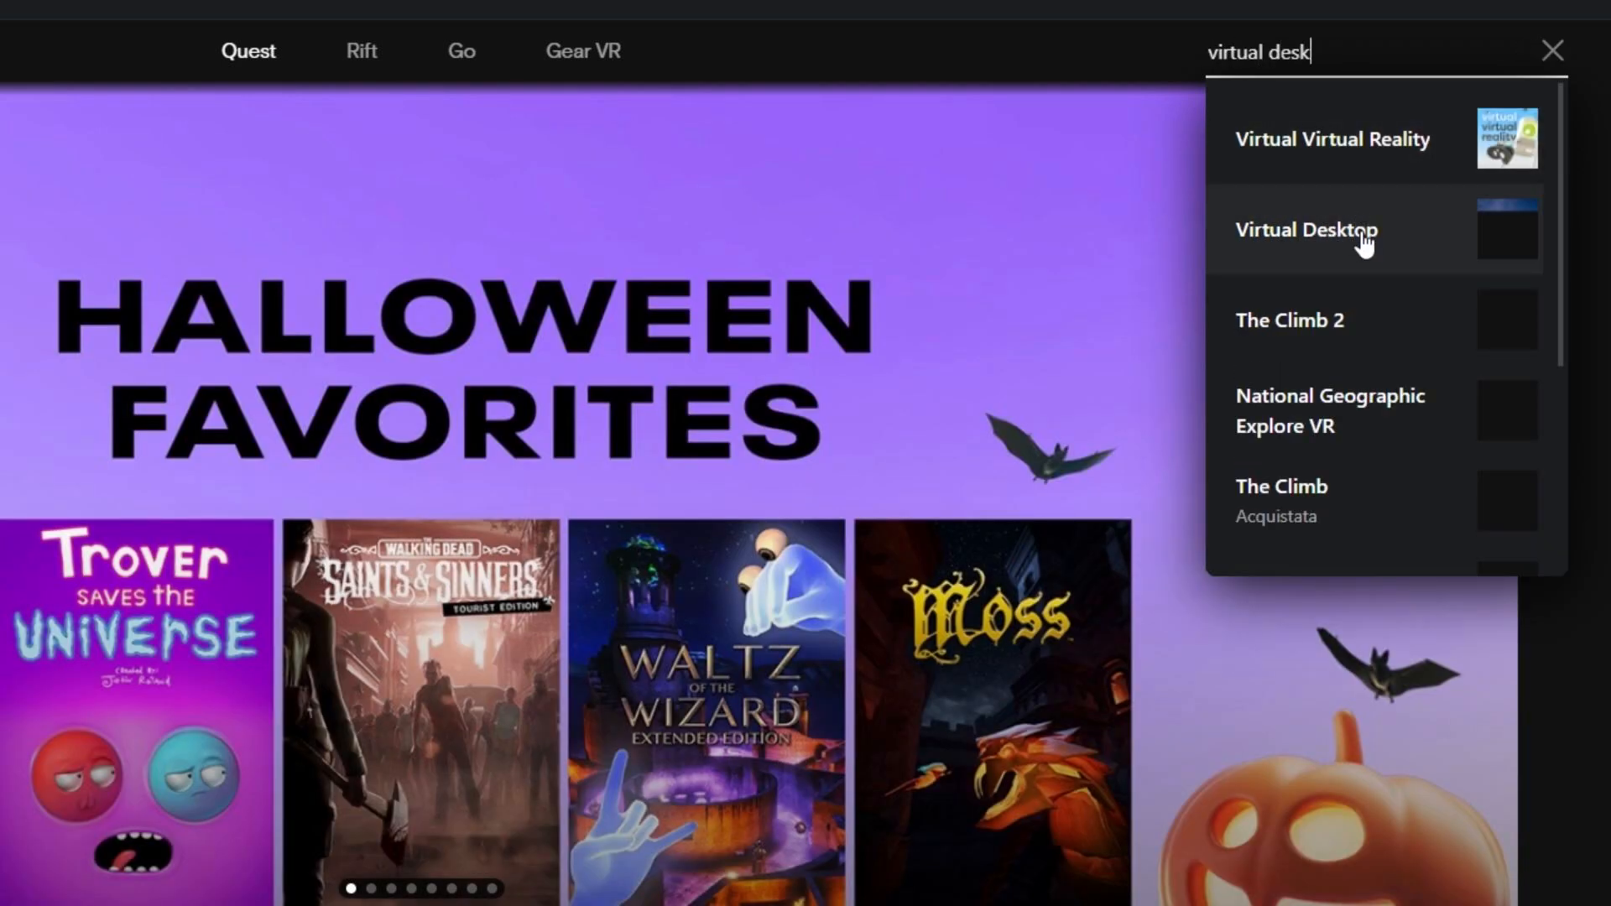
{"action": "left_click", "coordinate": [1305, 230]}
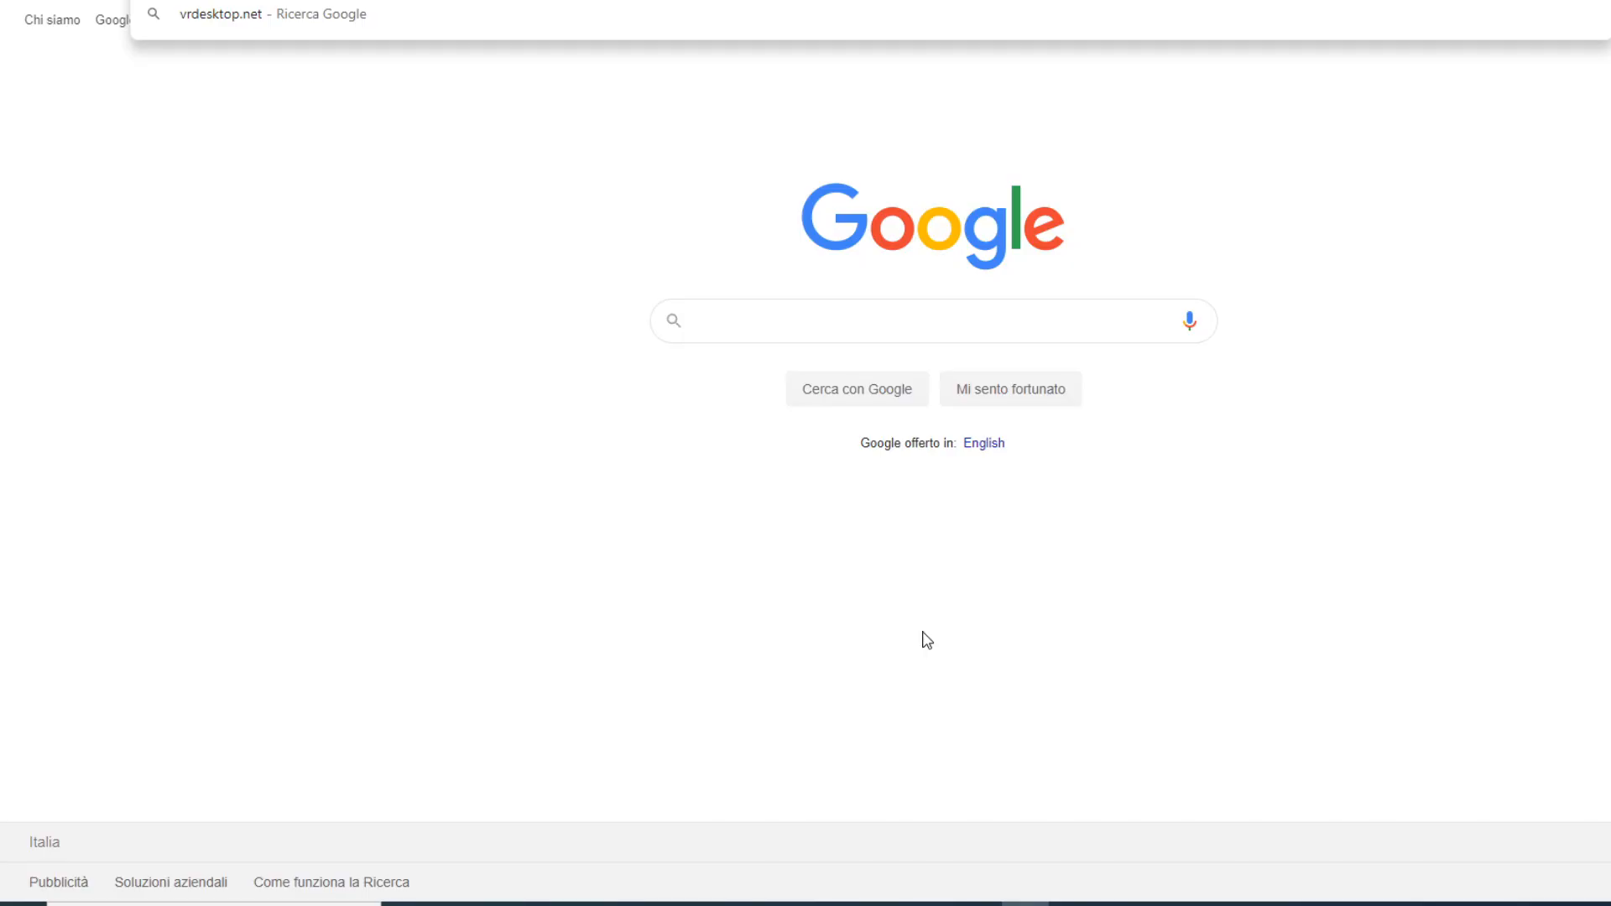
Go to vrdesktop.net and download the Streamer App installer
{"action": "left_click", "coordinate": [270, 15]}
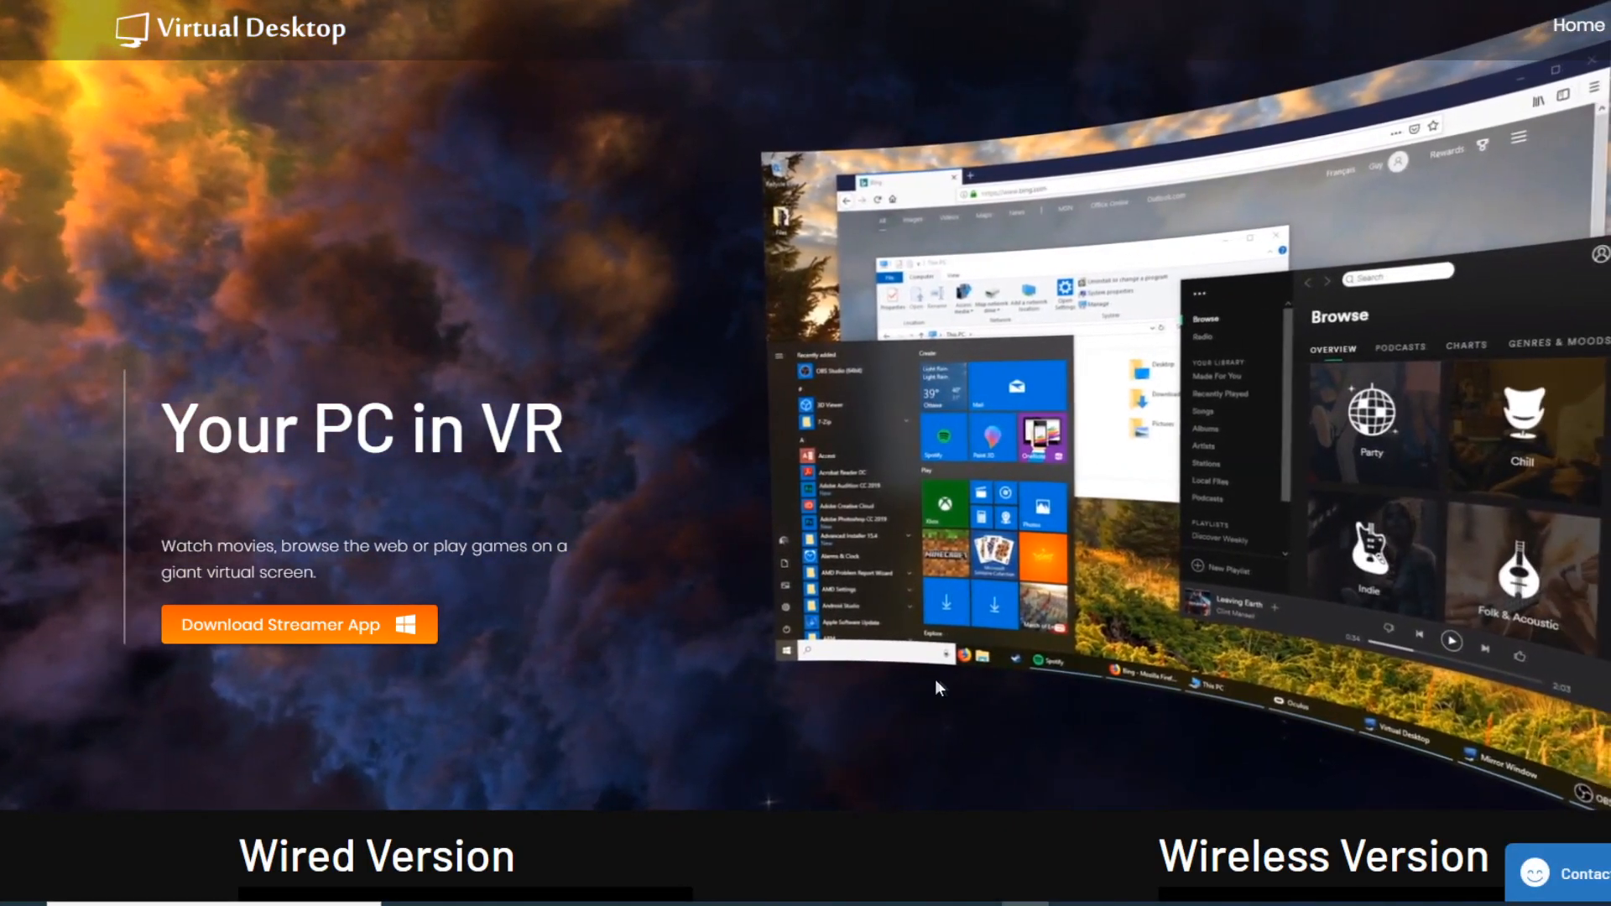
{"action": "left_click", "coordinate": [299, 624]}
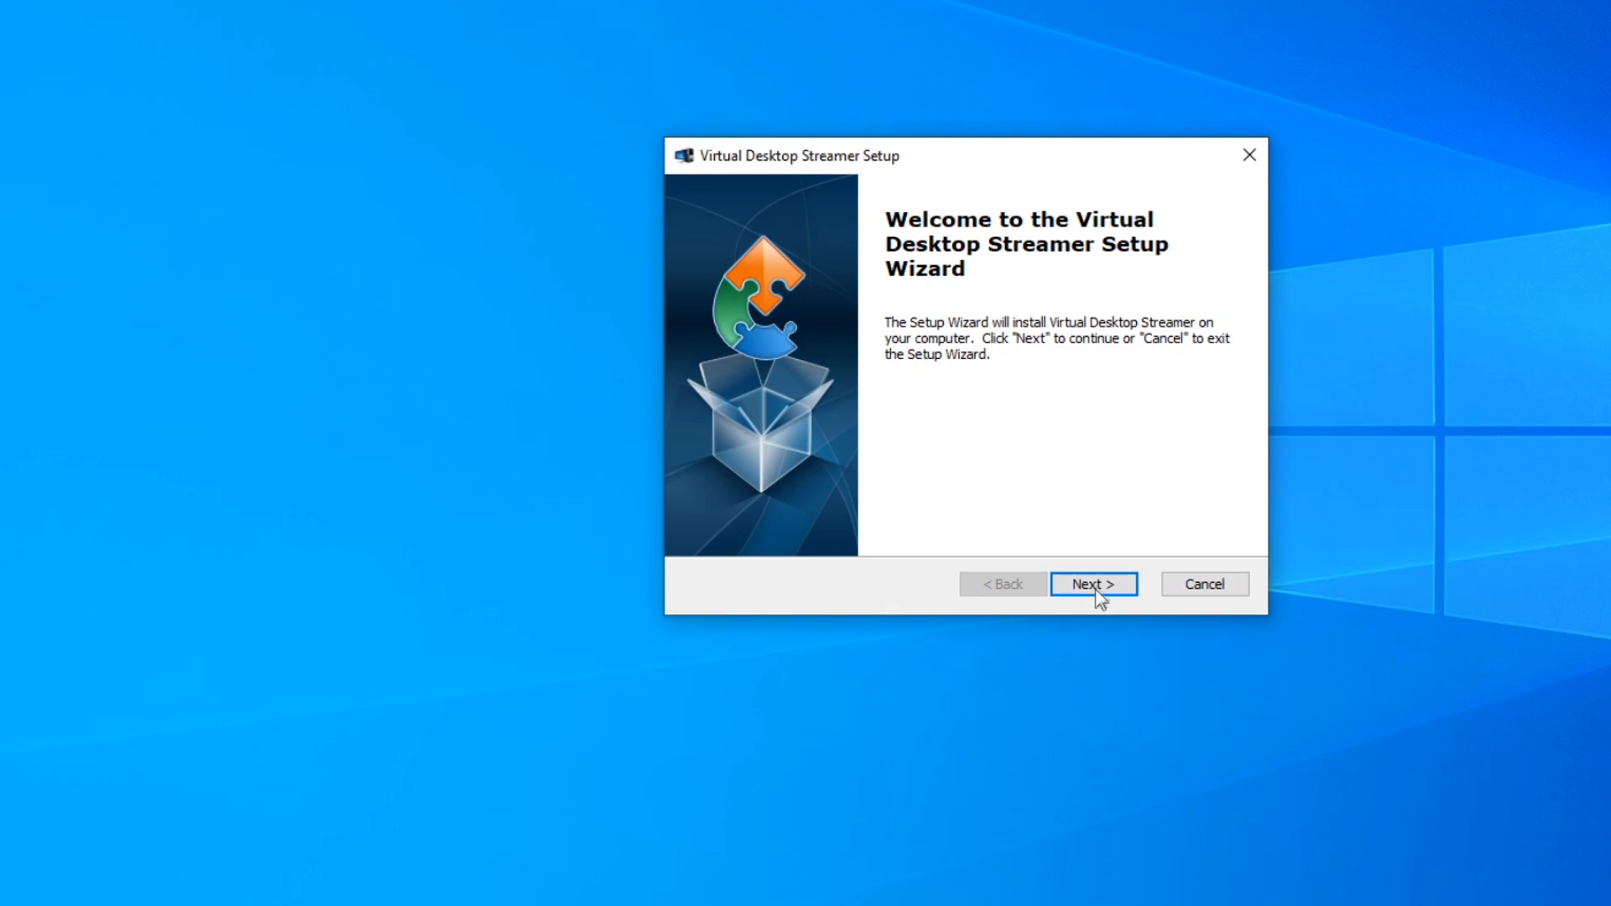
Complete the streamer setup wizard and save the Oculus username
{"action": "left_click", "coordinate": [1092, 584]}
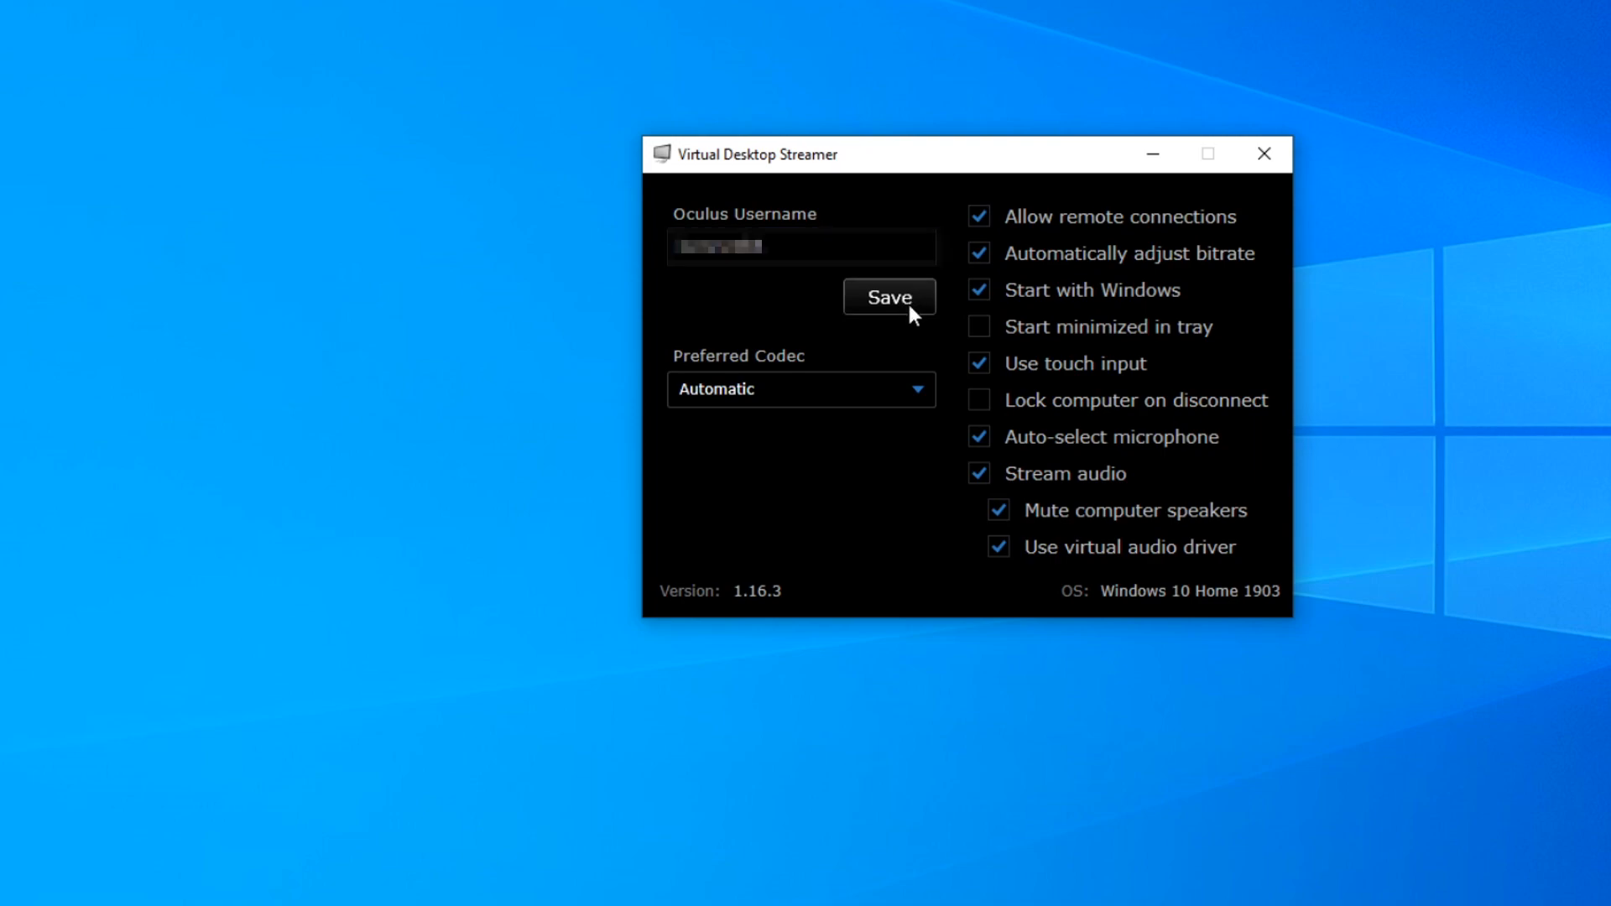
{"action": "left_click", "coordinate": [887, 297]}
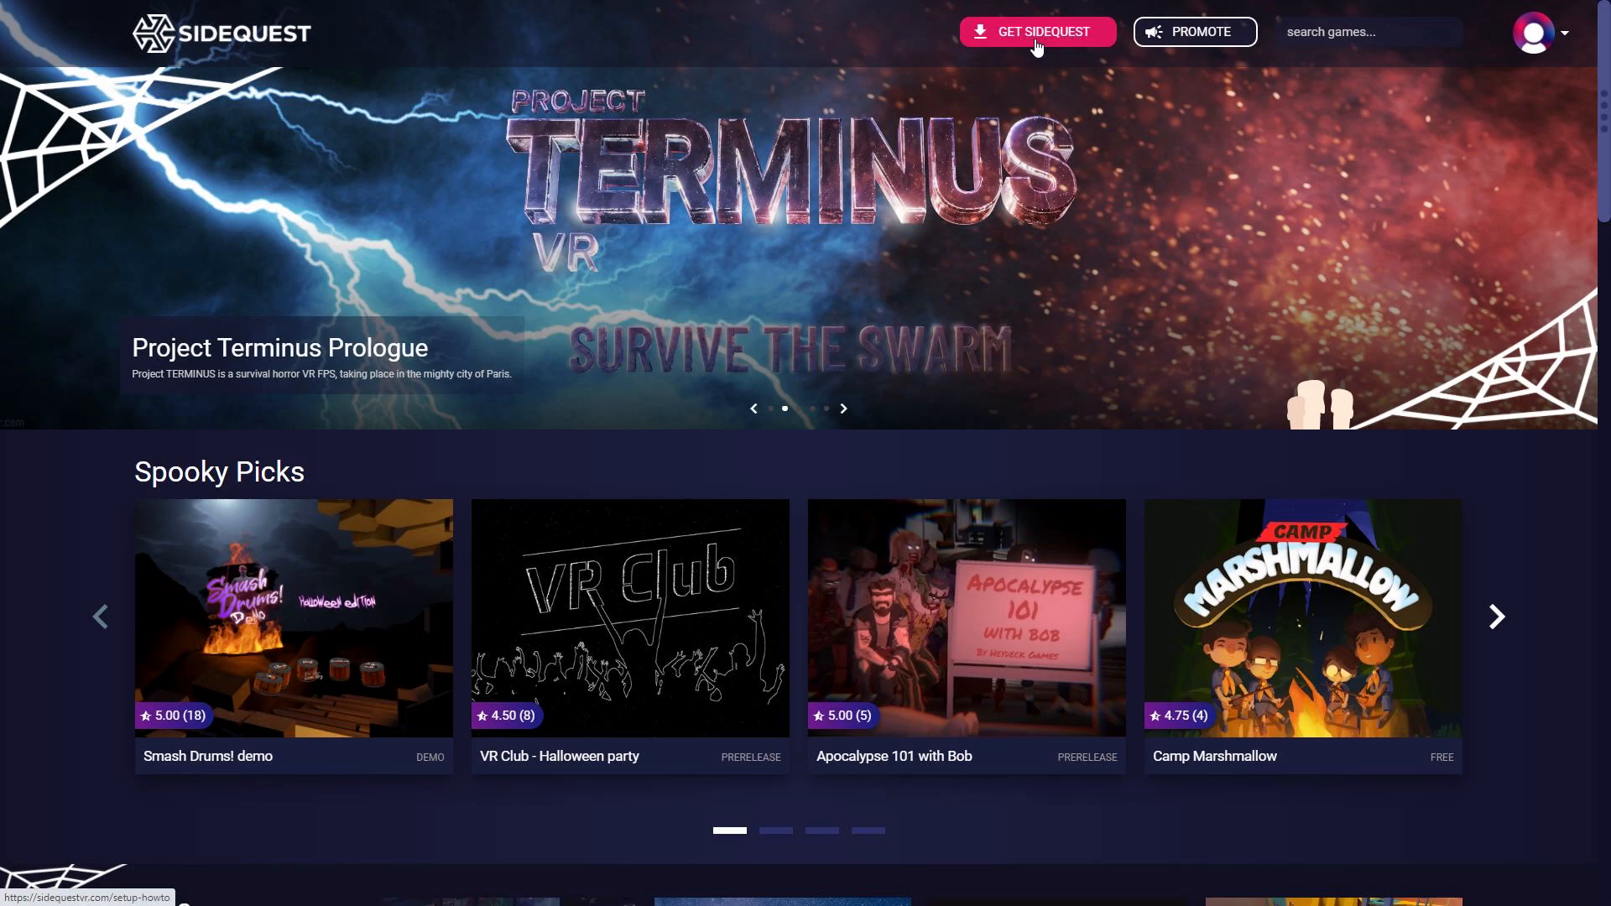
Follow GET SIDEQUEST to download the Oculus ADB driver zip
{"action": "left_click", "coordinate": [1036, 32]}
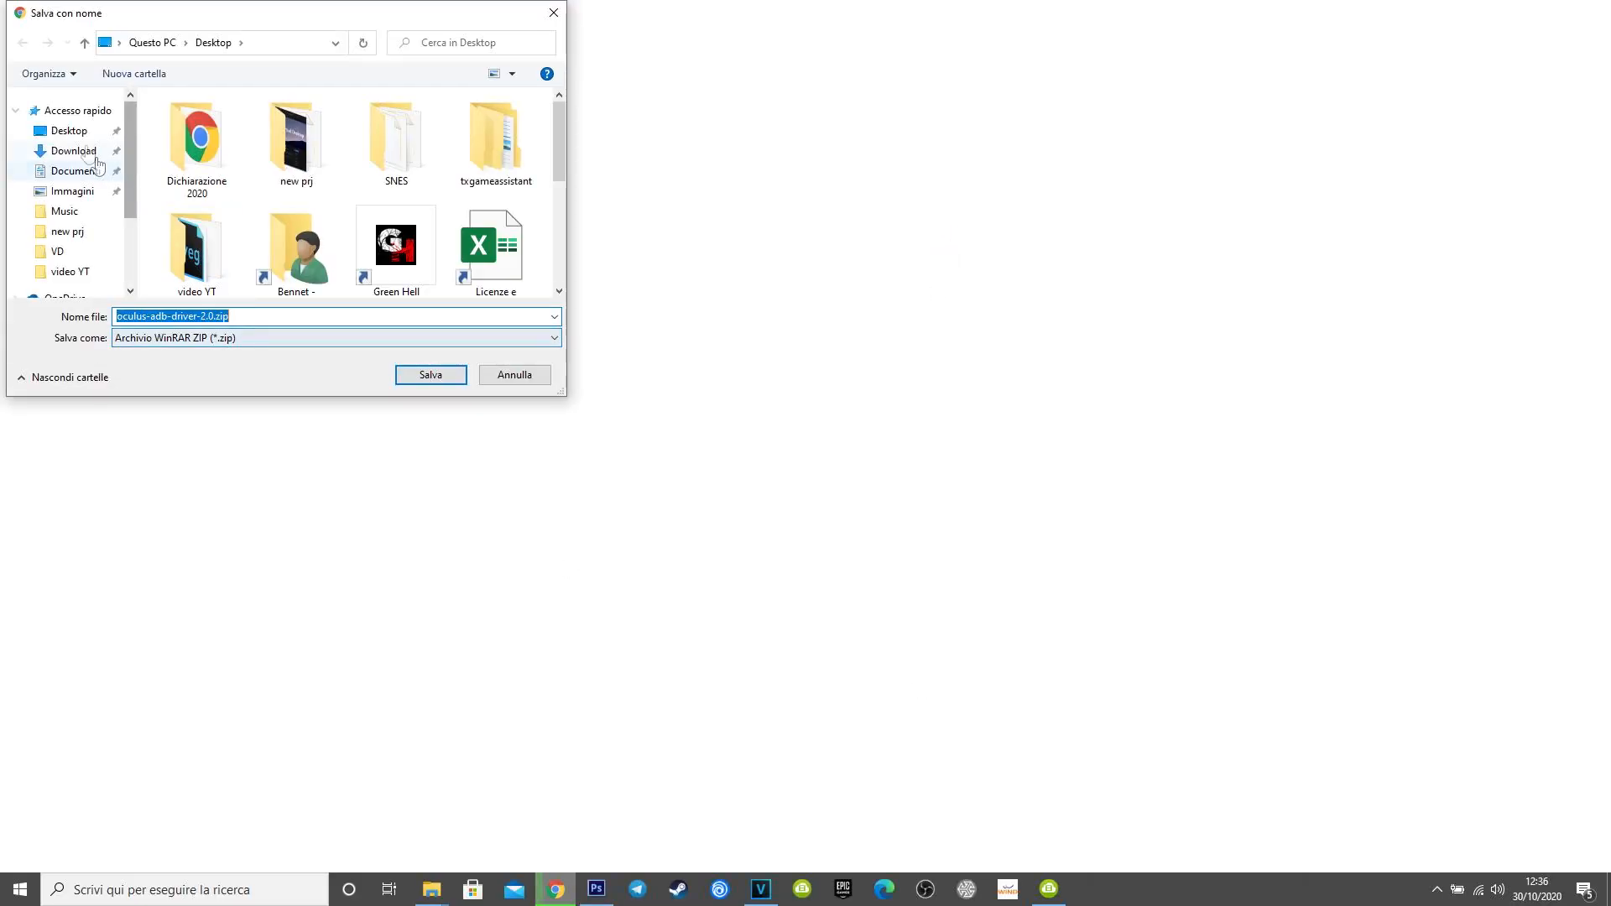
Save the driver zip to the desktop and extract it in place
{"action": "left_click", "coordinate": [428, 374]}
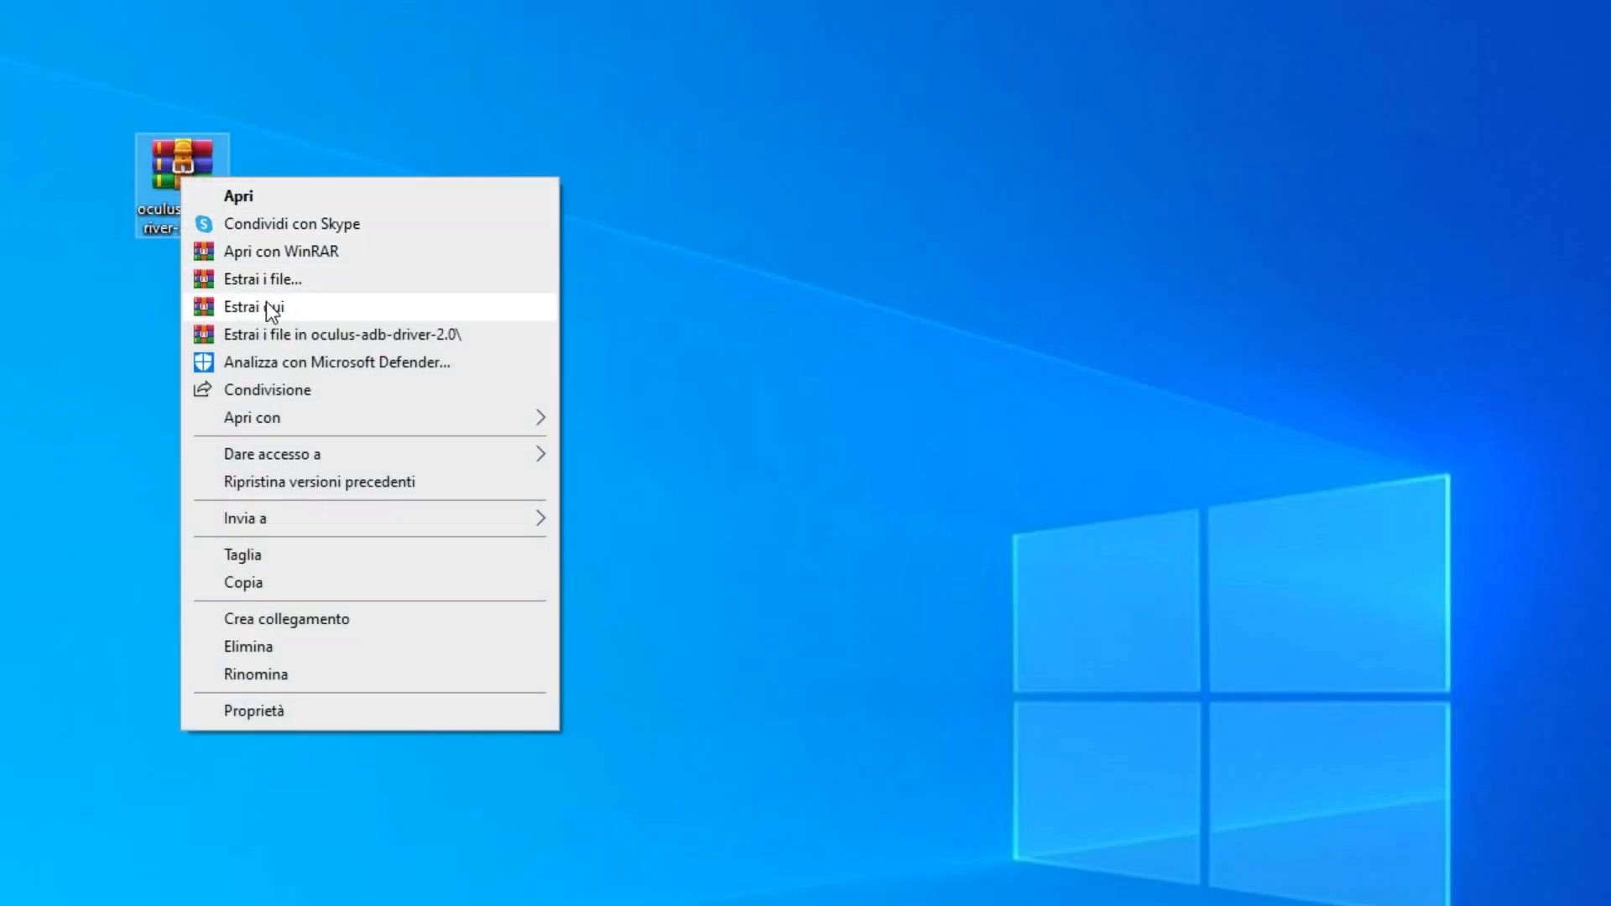
{"action": "left_click", "coordinate": [252, 306]}
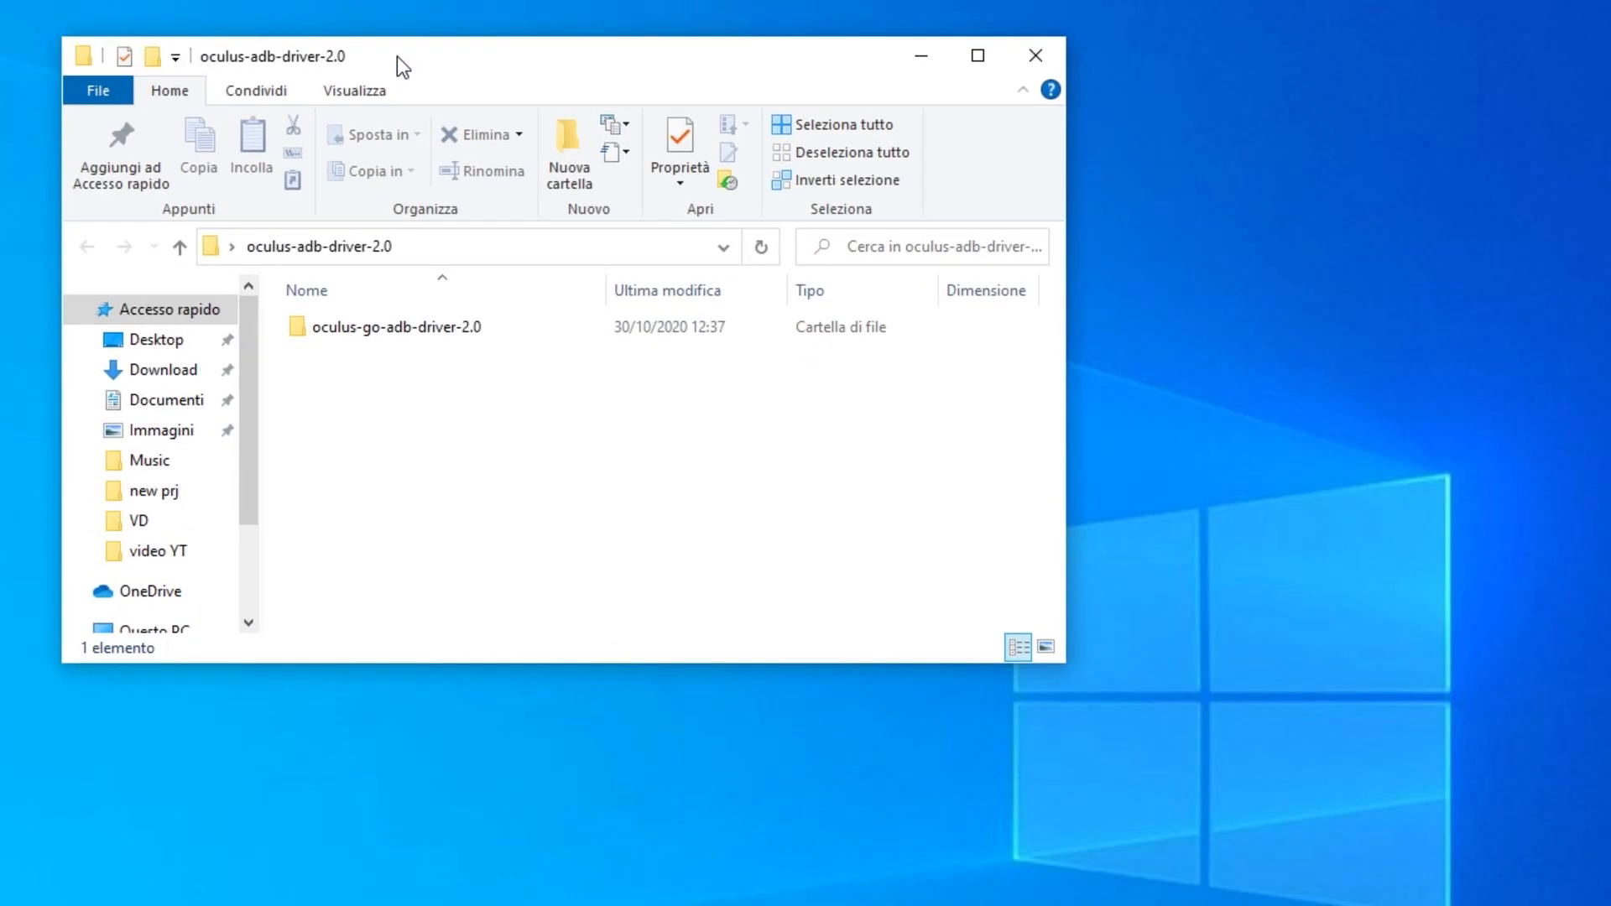
{"action": "double_click", "coordinate": [397, 325]}
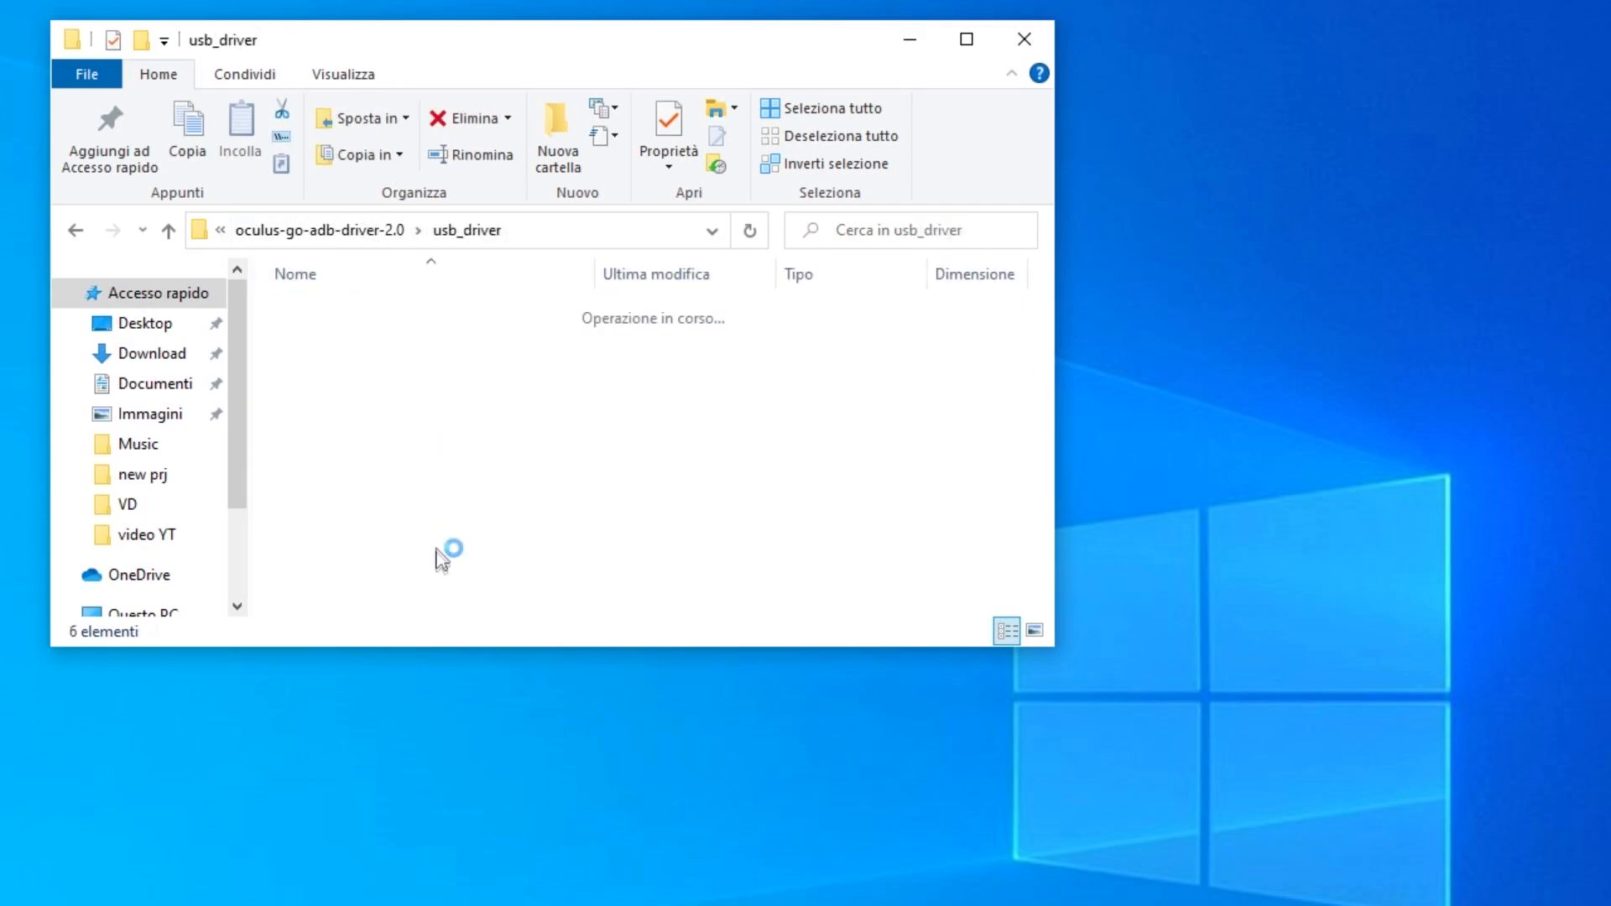
Install the android_winusb.inf USB driver and confirm the completion message
{"action": "right_click", "coordinate": [364, 364]}
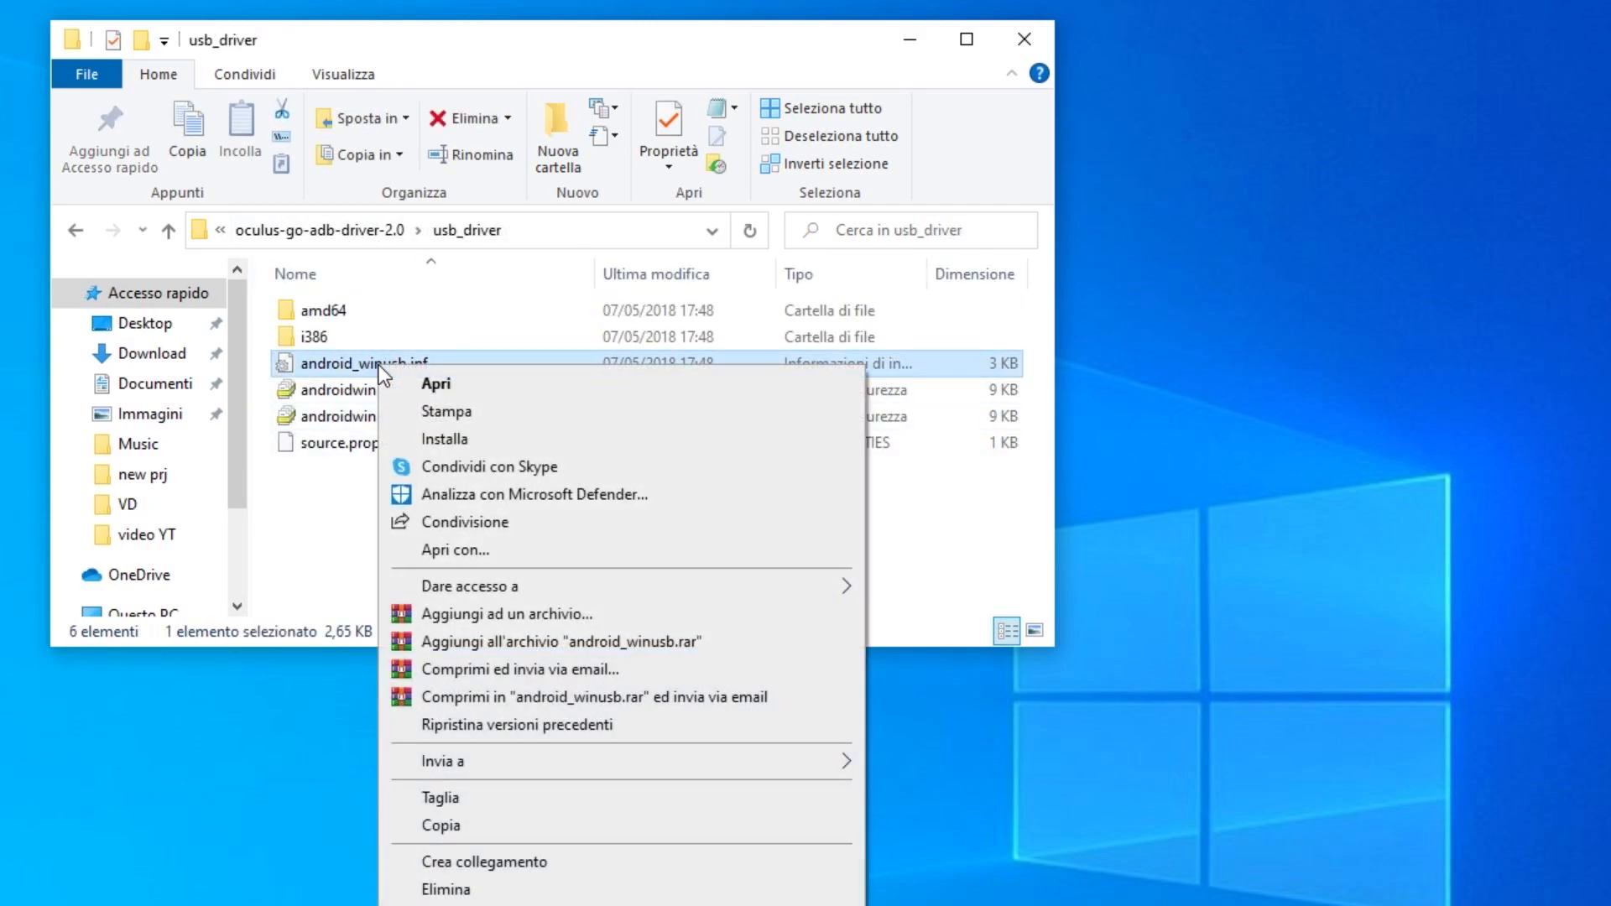
{"action": "left_click", "coordinate": [629, 794]}
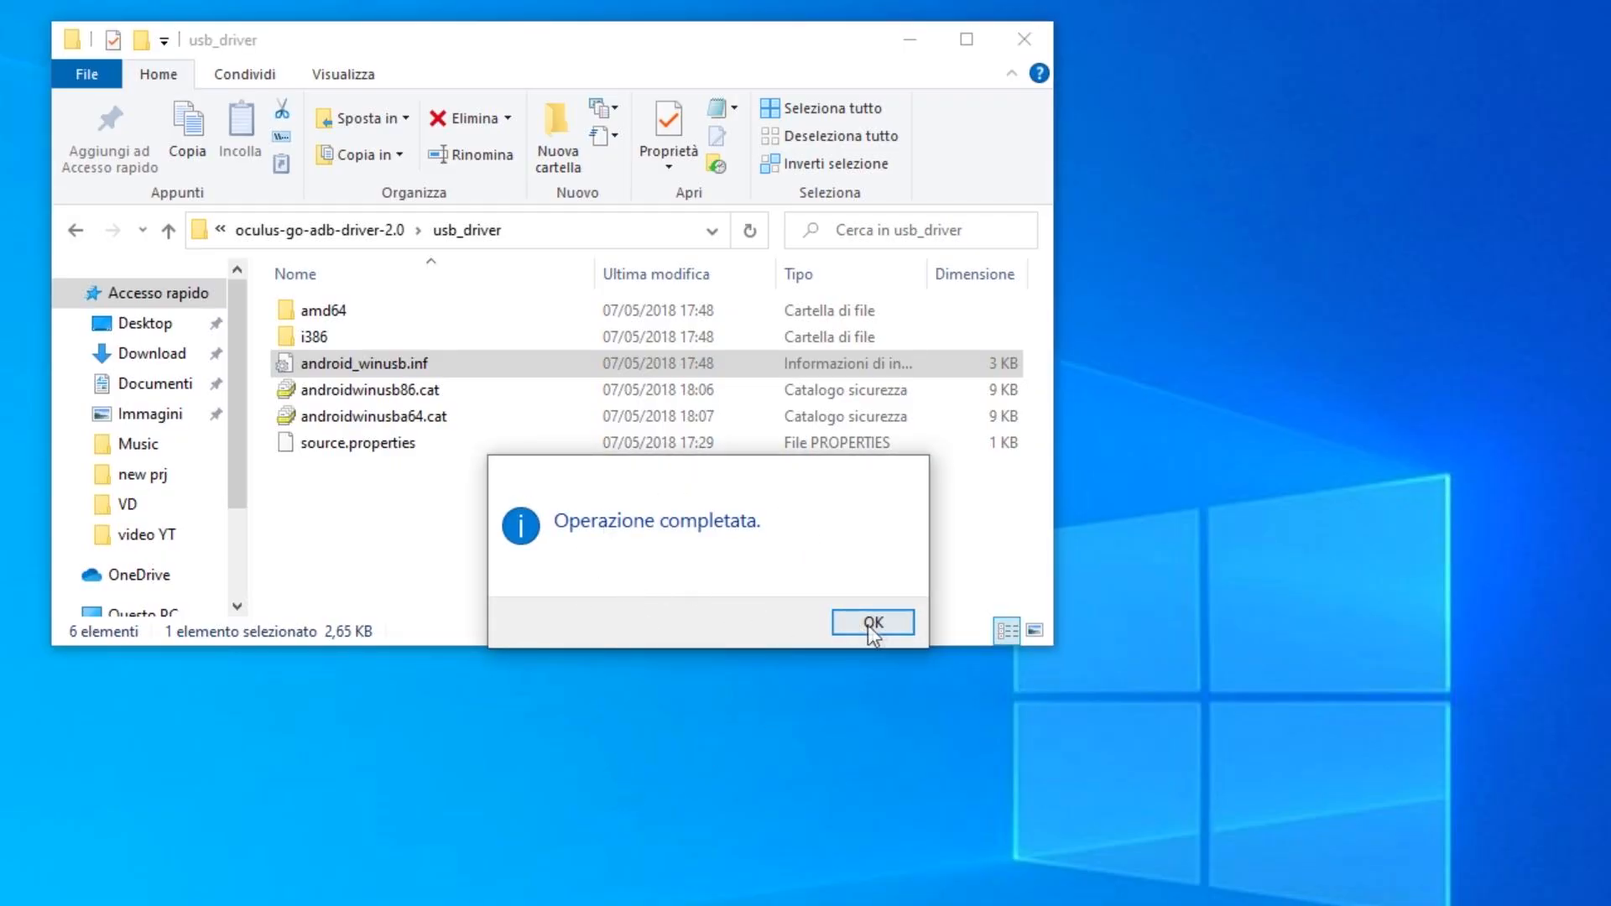
{"action": "left_click", "coordinate": [870, 623]}
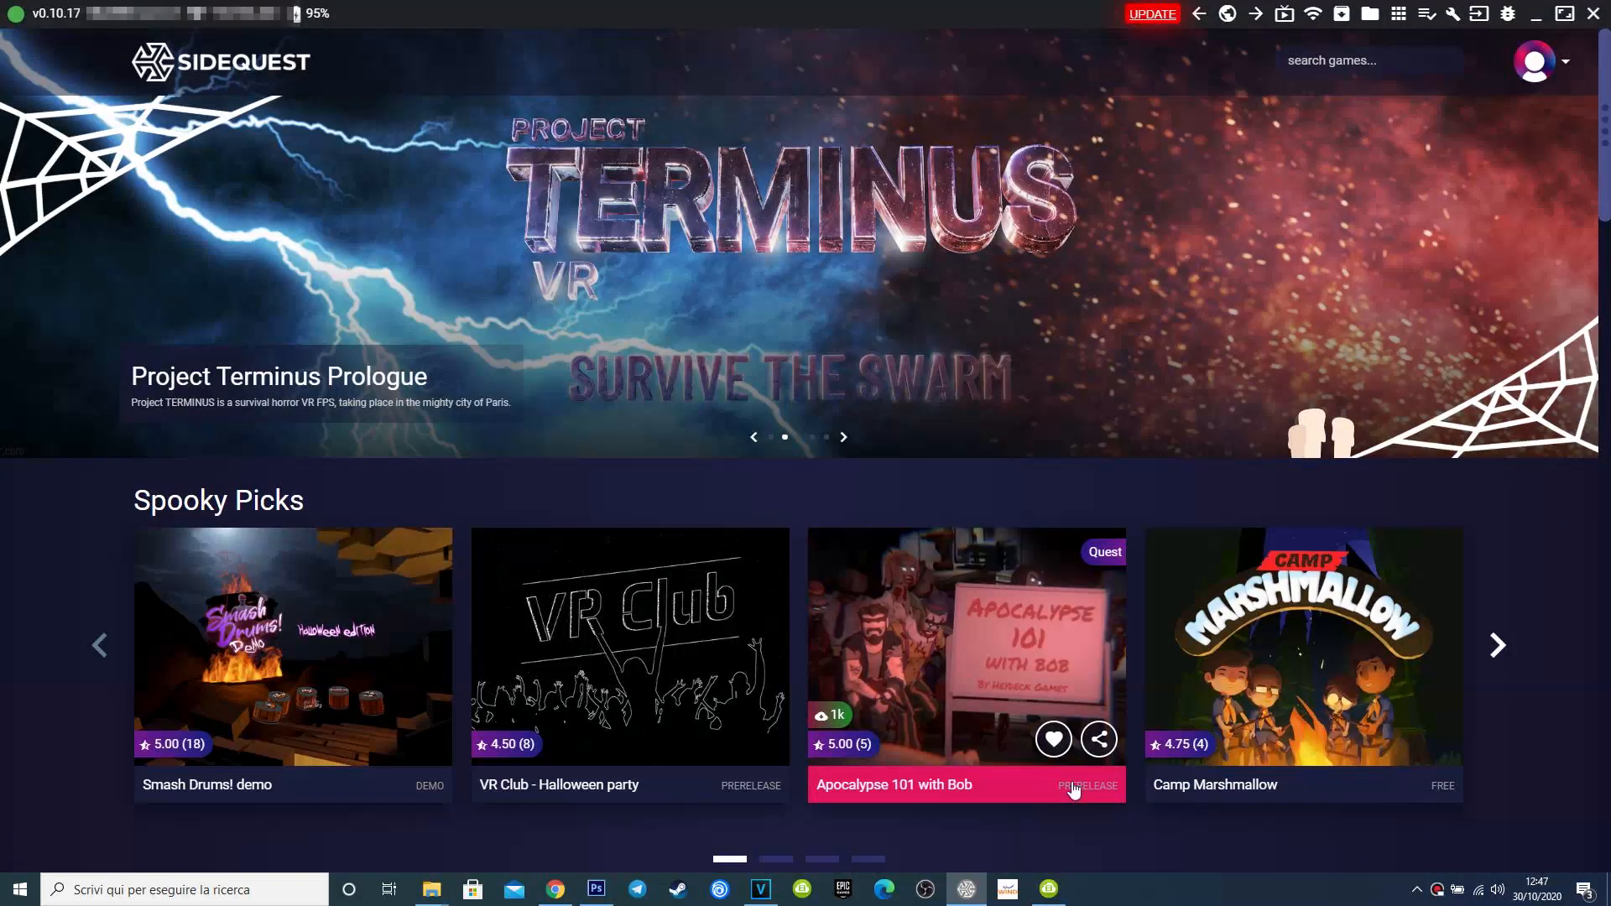
{"action": "mouse_move", "coordinate": [33, 39]}
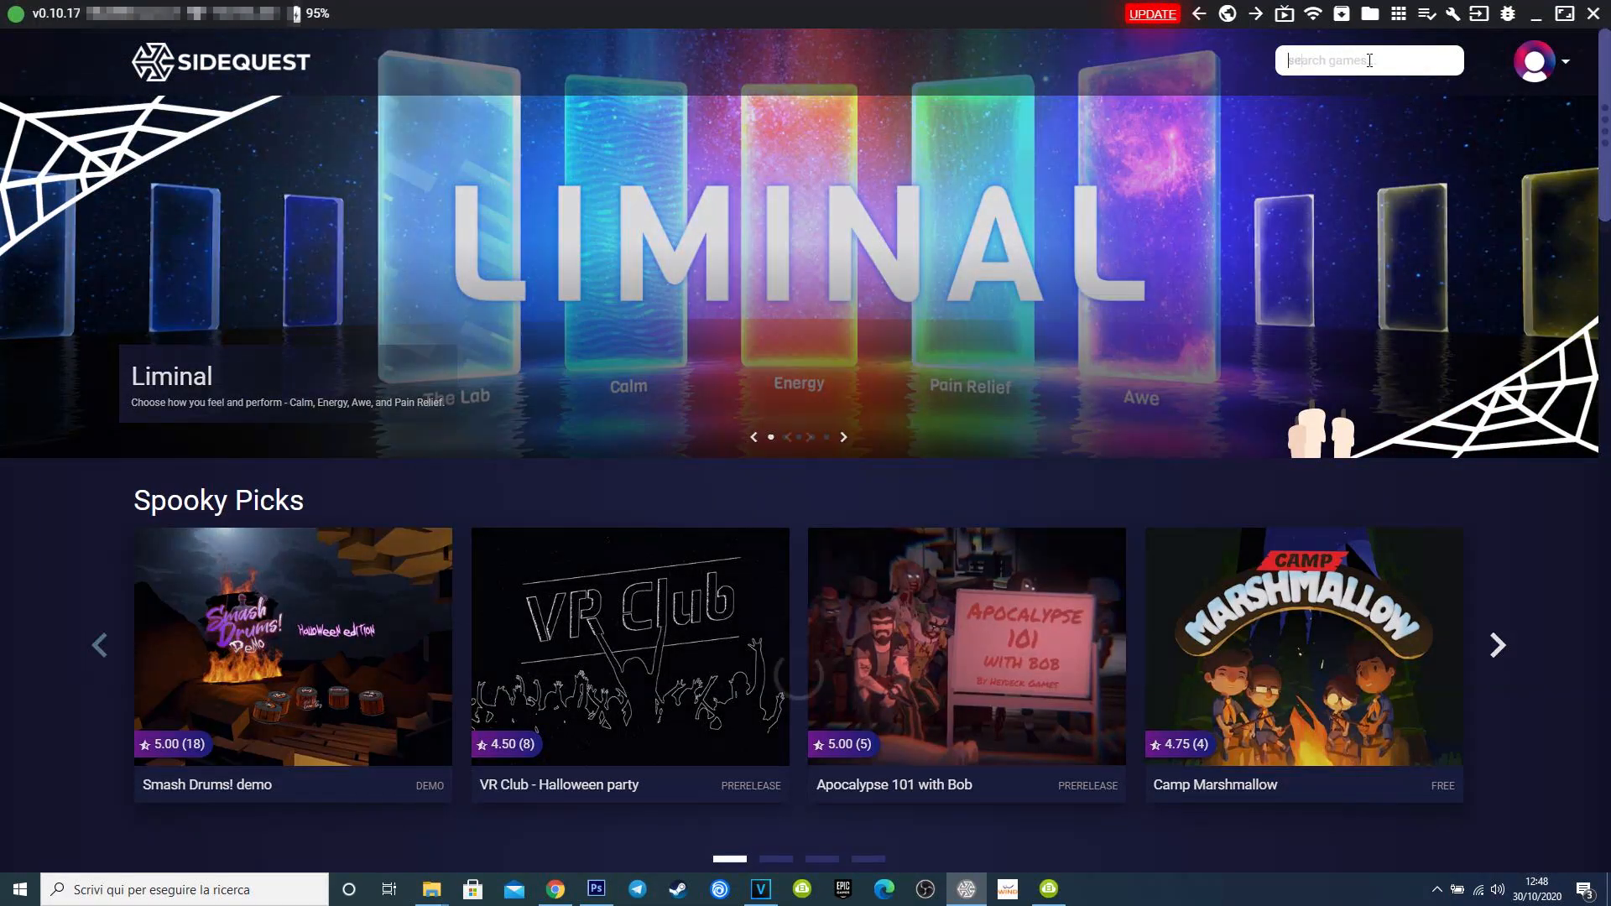
Locate Virtual Desktop VR Patch in SideQuest and install it to the headset
{"action": "scroll", "scroll_direction": "down", "scroll_amount": 3}
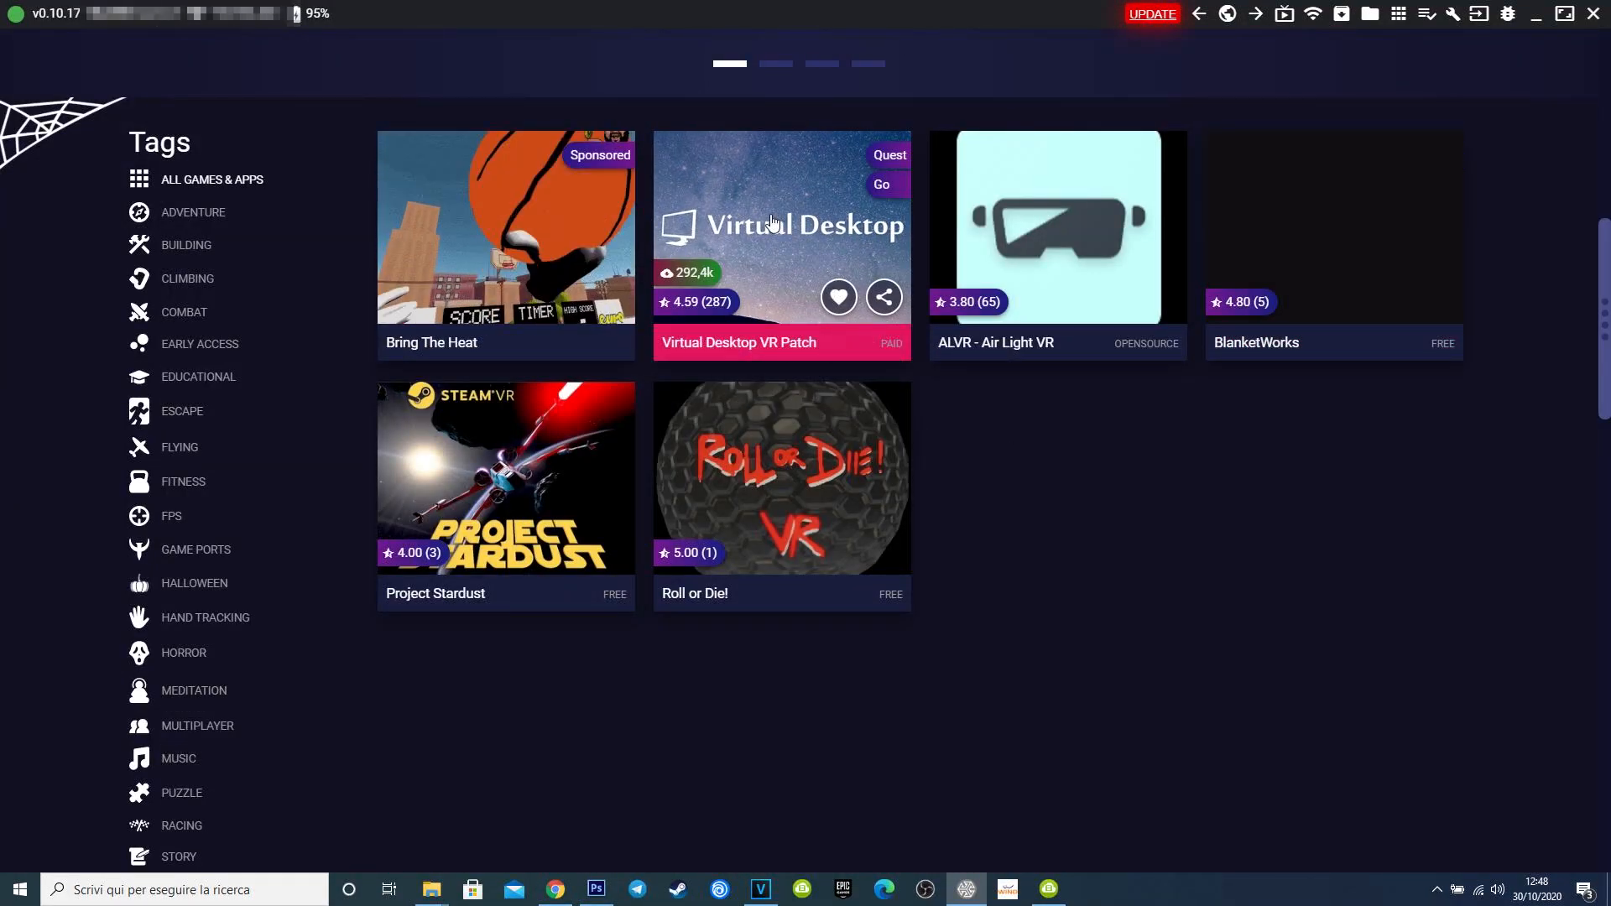
{"action": "left_click", "coordinate": [781, 227]}
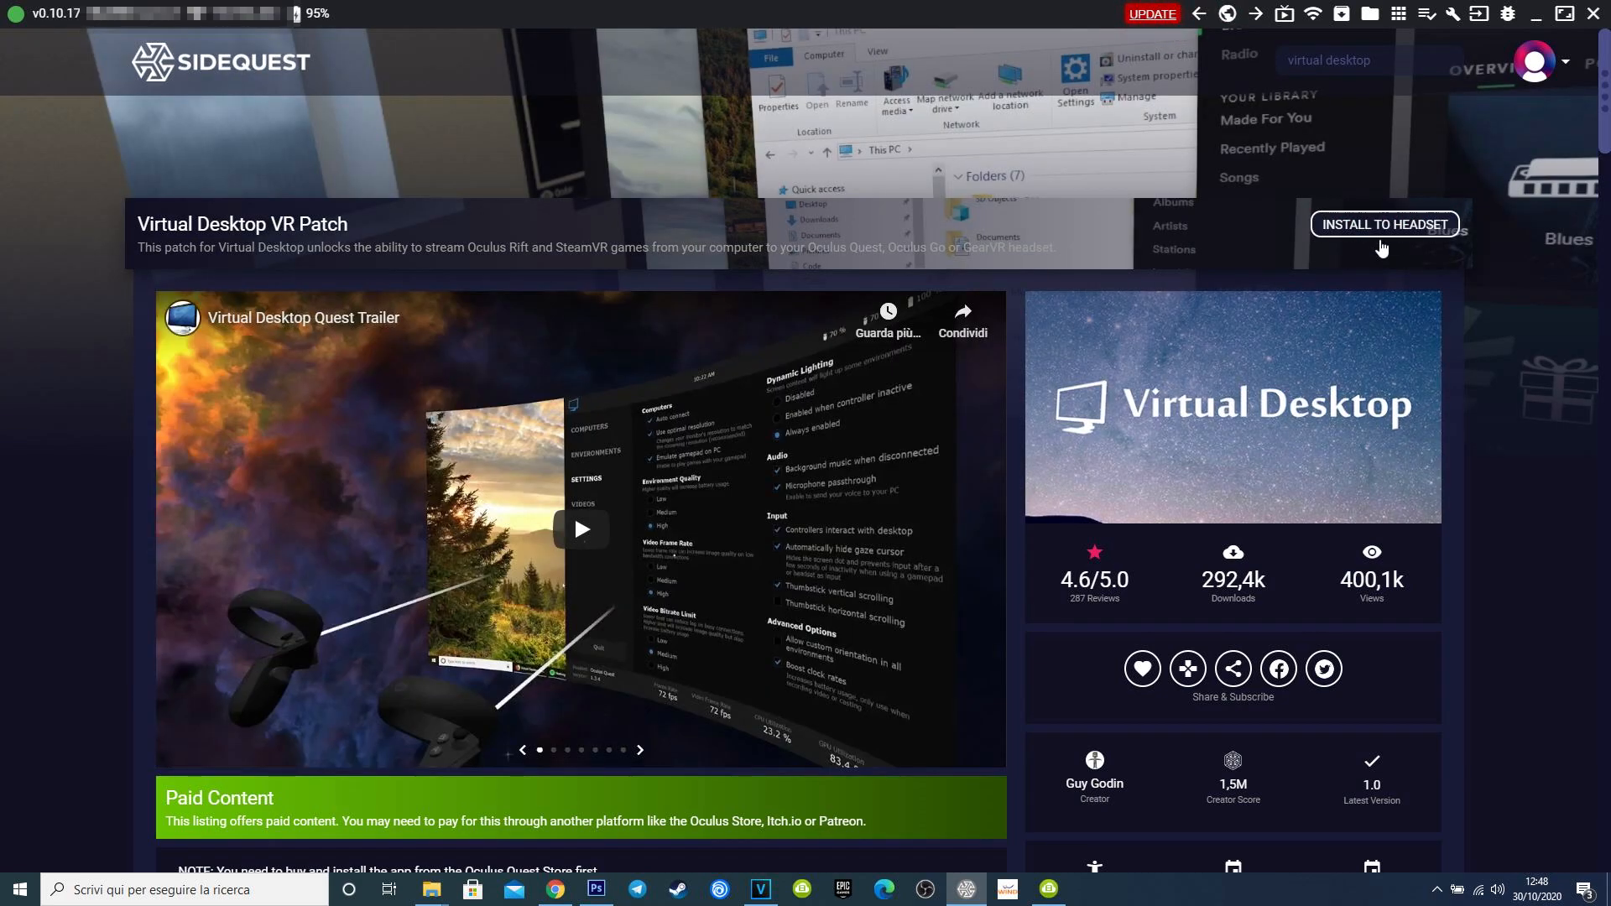
{"action": "left_click", "coordinate": [1381, 224]}
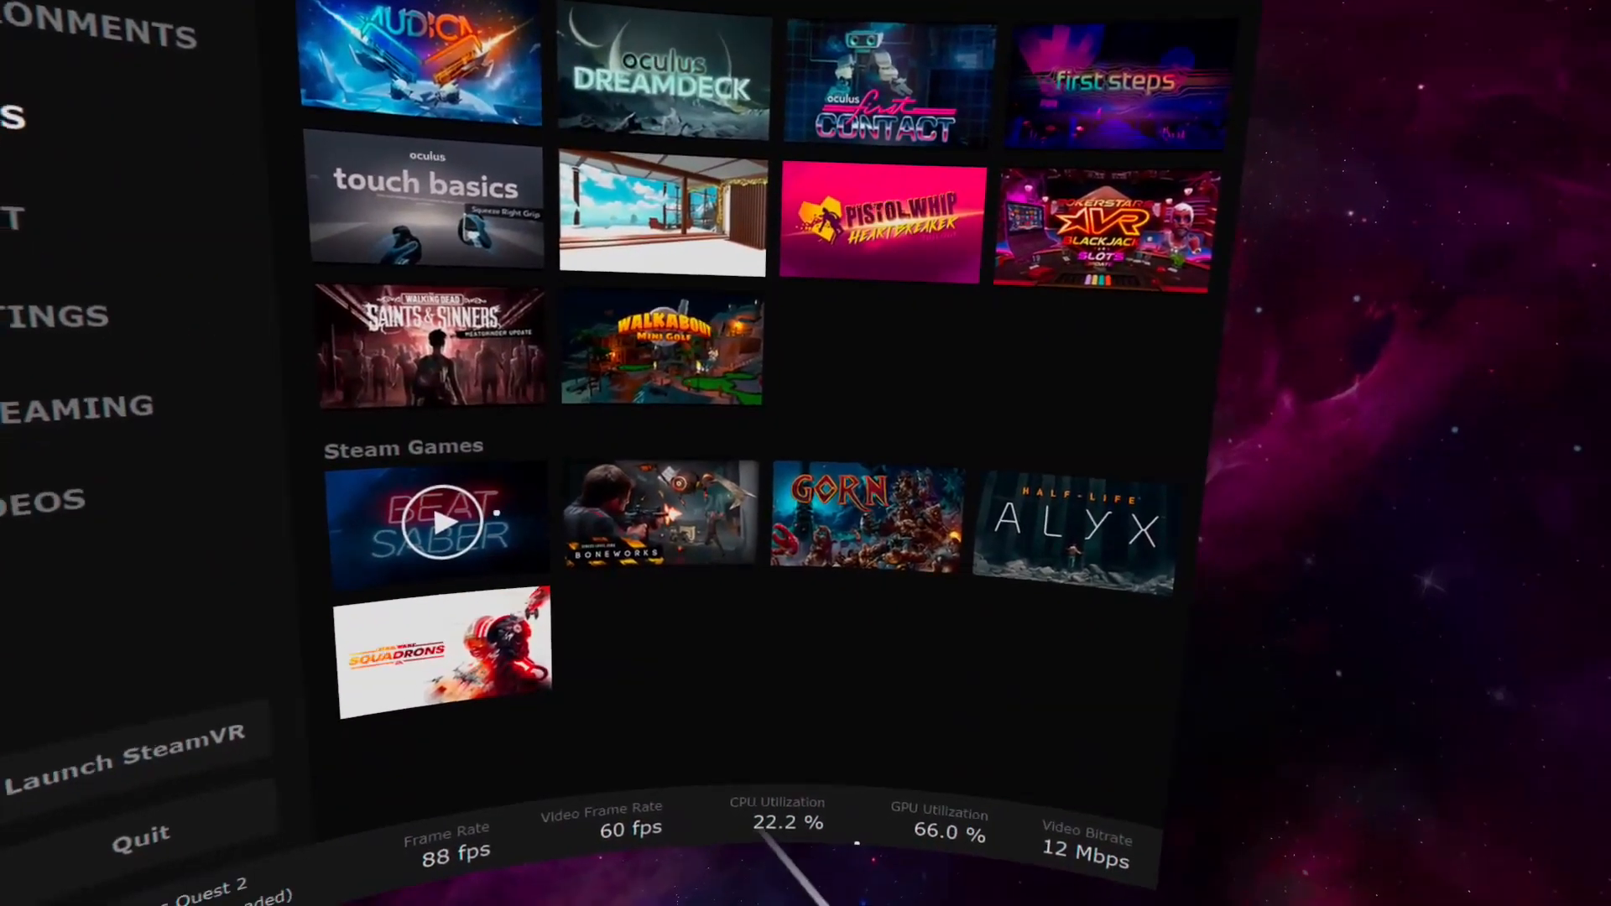
Launch Half-Life: Alyx from the Steam Games tiles
{"action": "left_click", "coordinate": [1072, 531]}
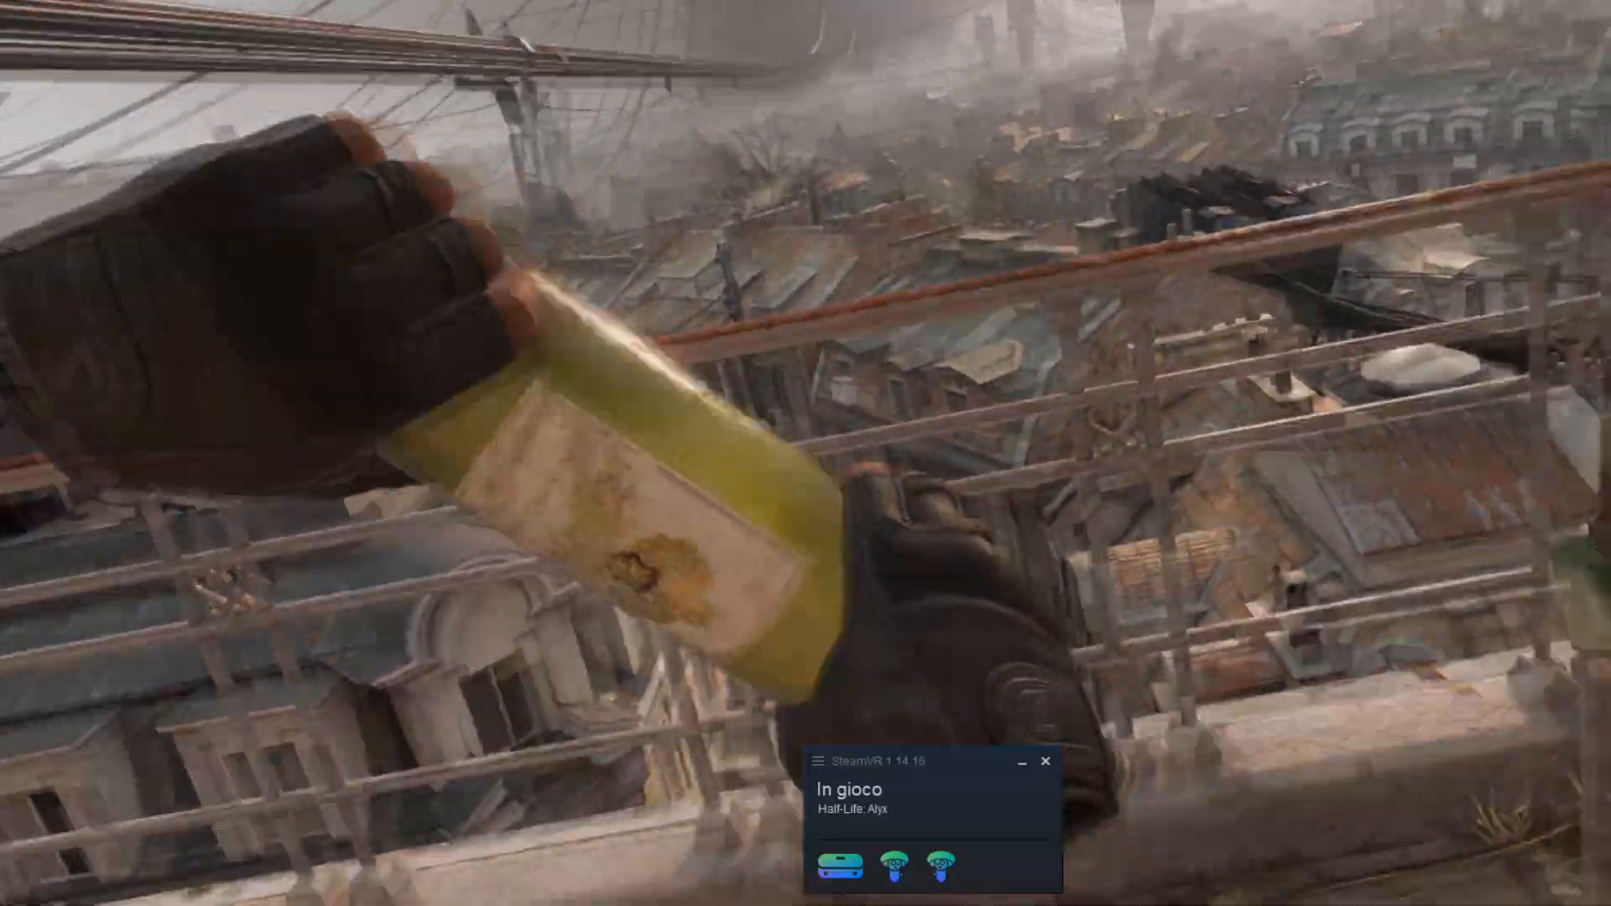